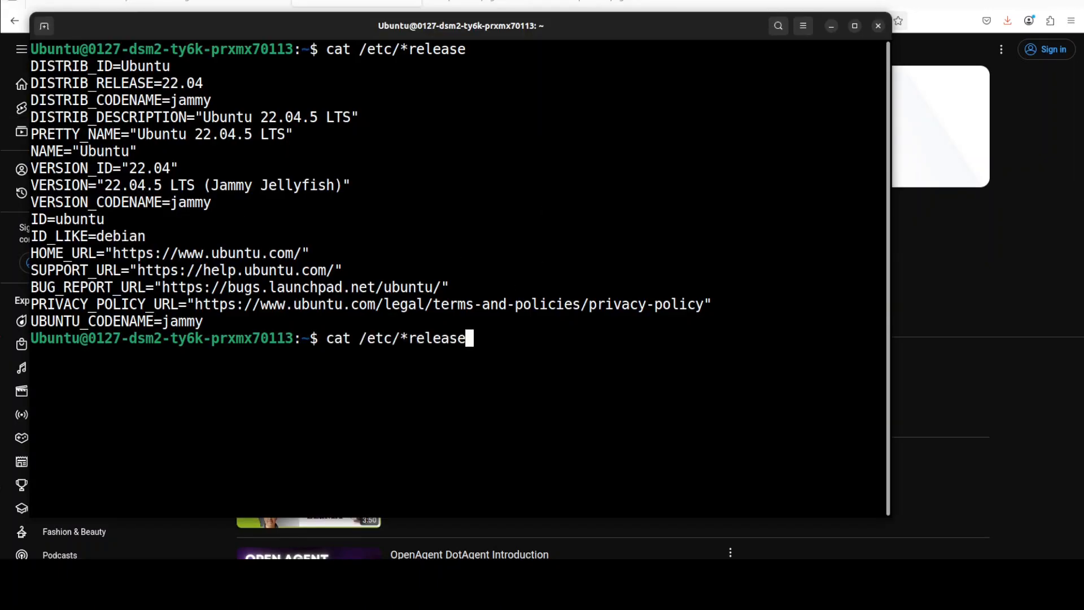
Check the GPU status with nvidia-smi.
text(nvidia-smi)
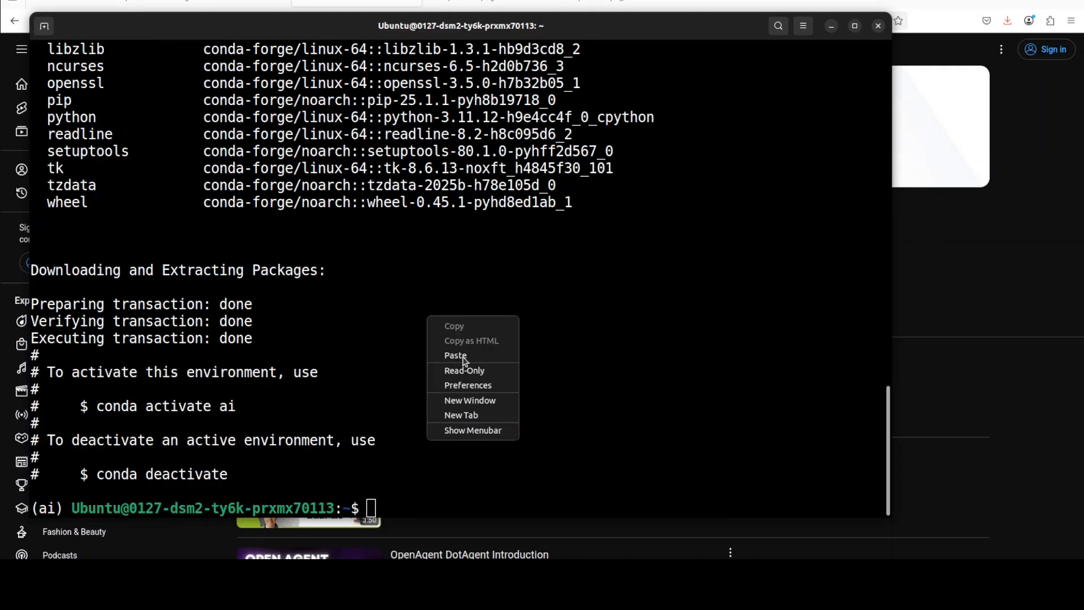
Paste and run the command that clones AgentCPM-GUI and changes into its folder.
click(455, 354)
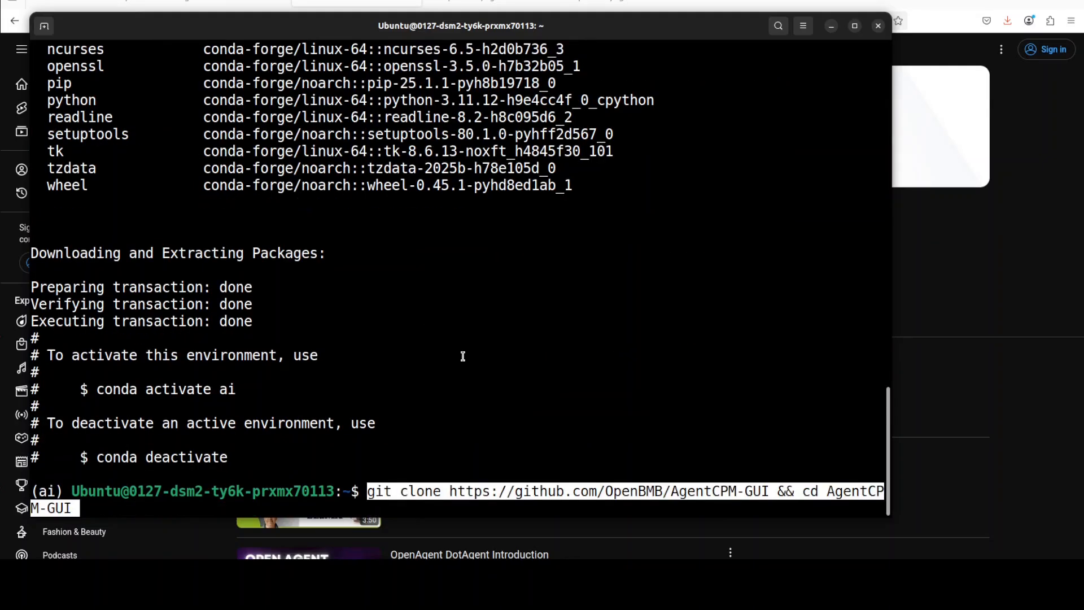
key(Return)
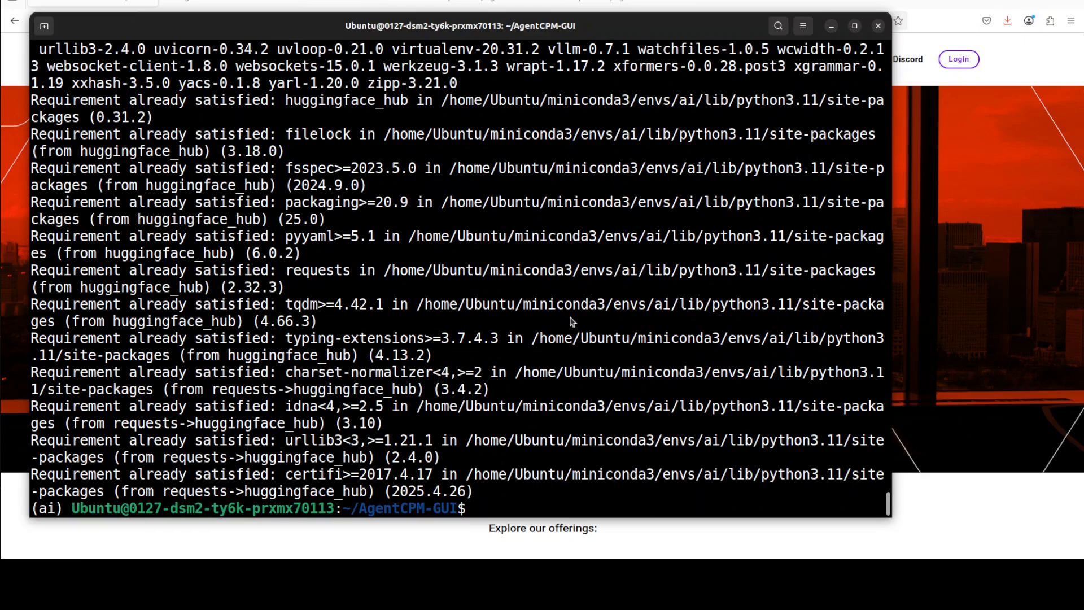
Log in with huggingface-cli, answering Y to store the token as a git credential.
text(huggingface-cli login)
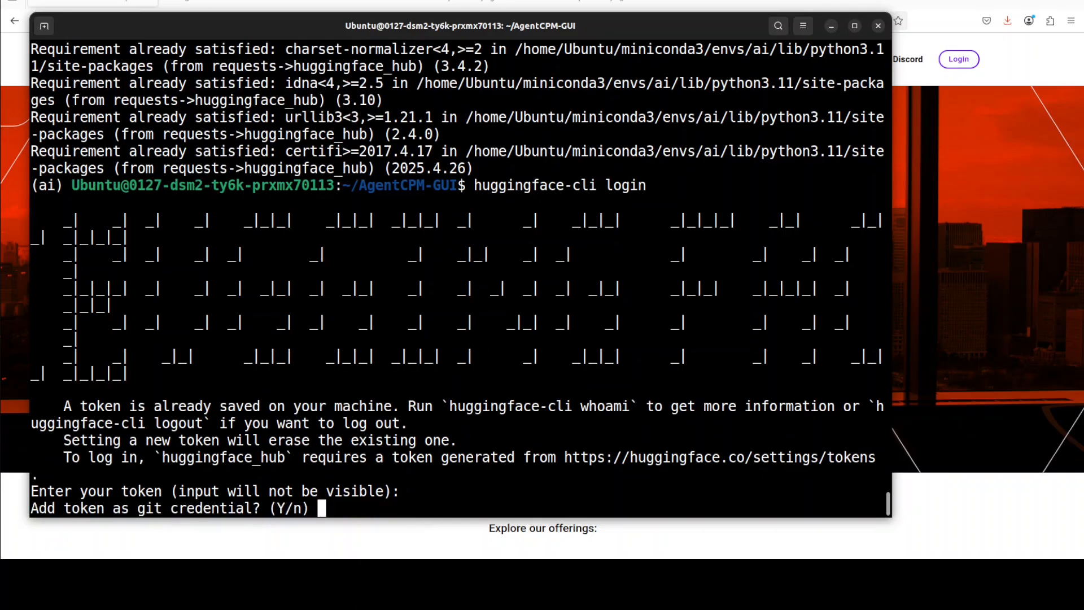
text(Y)
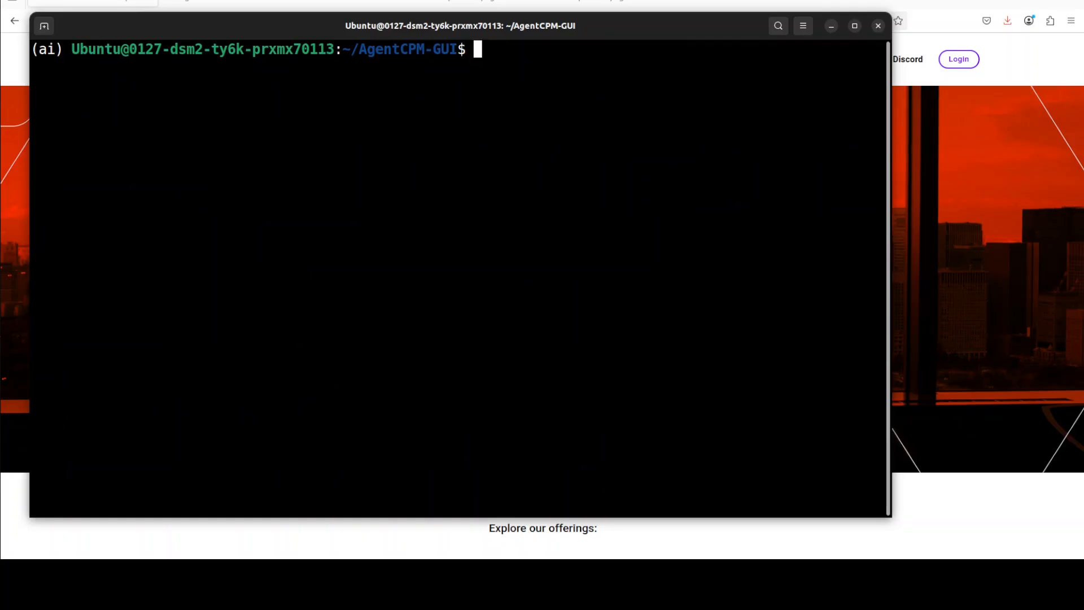
Download openbmb/AgentCPM-GUI into the model folder, then list it with ls -ltr.
text(huggingface-cli download --resume-download openbmb/AgentCPM-GUI --local-dir model --local-dir-use-symlinks False)
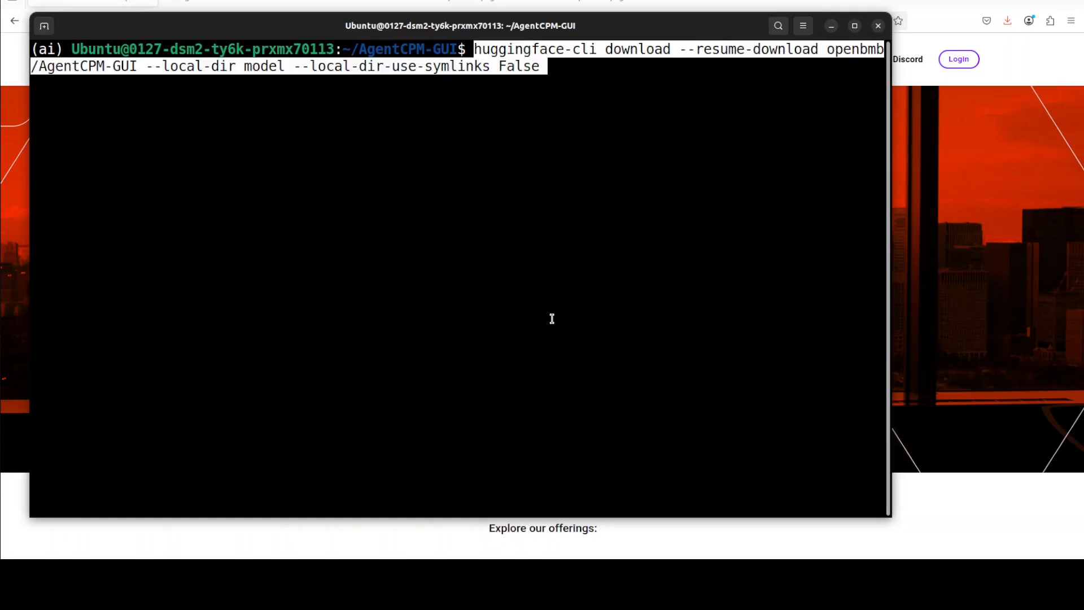
mouse_move(250, 81)
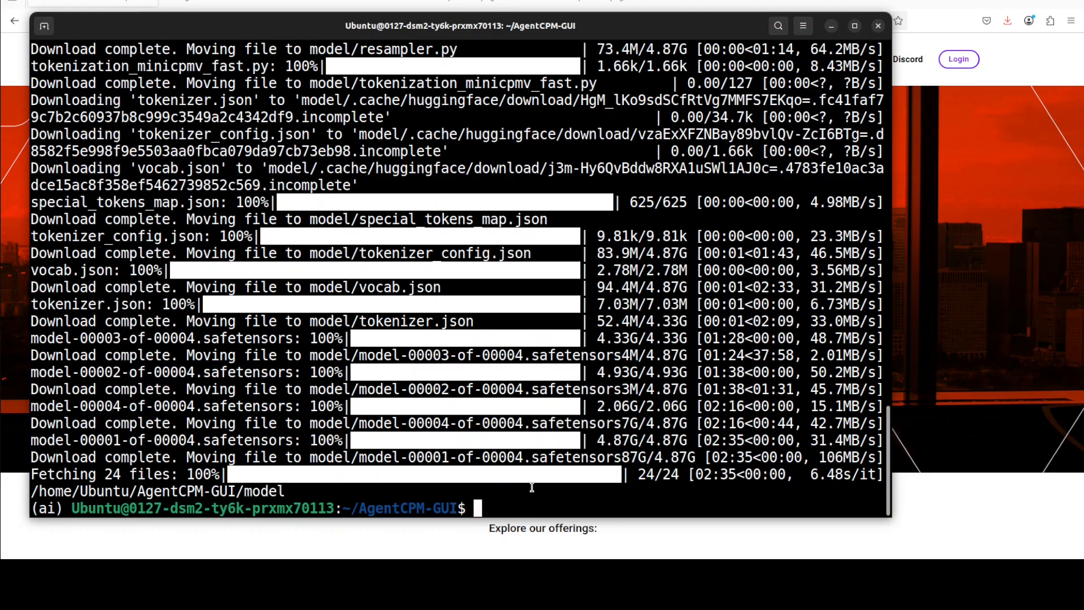
text(ls -ltr model)
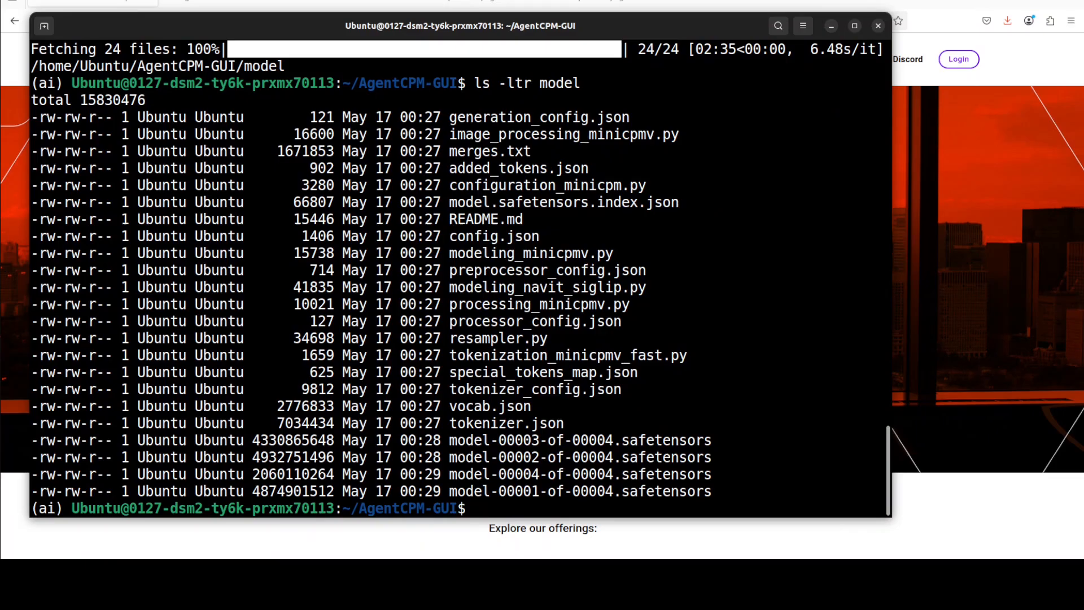
text(clear)
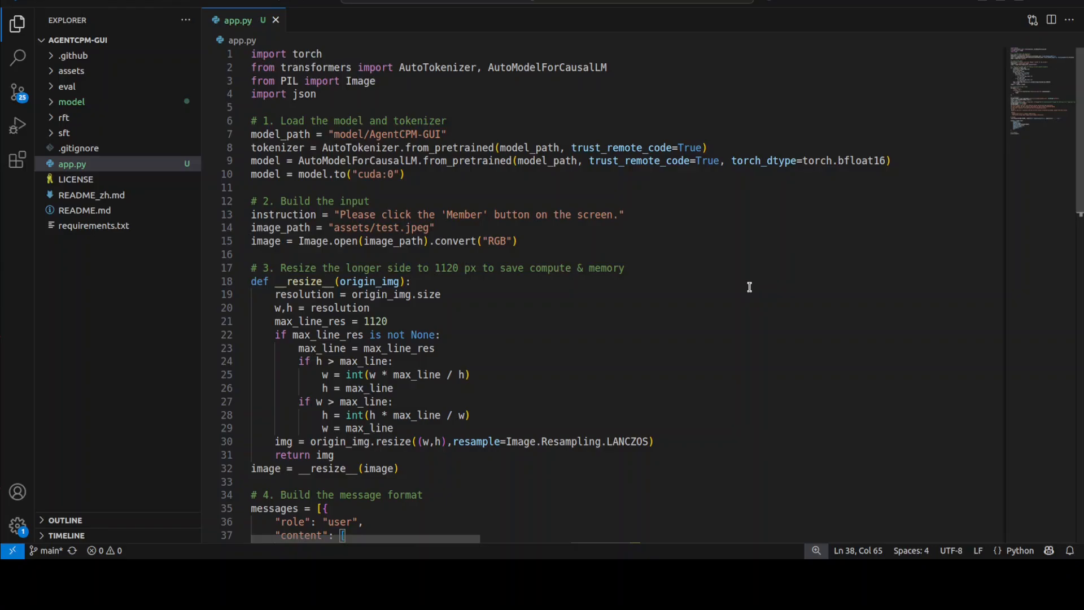
mouse_move(523, 257)
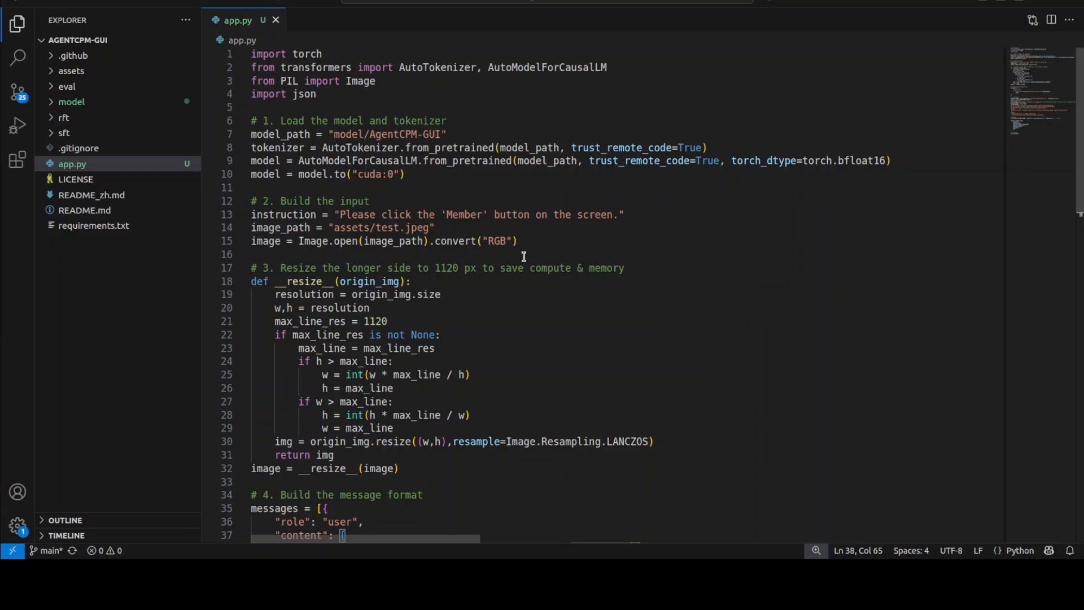
mouse_move(656, 235)
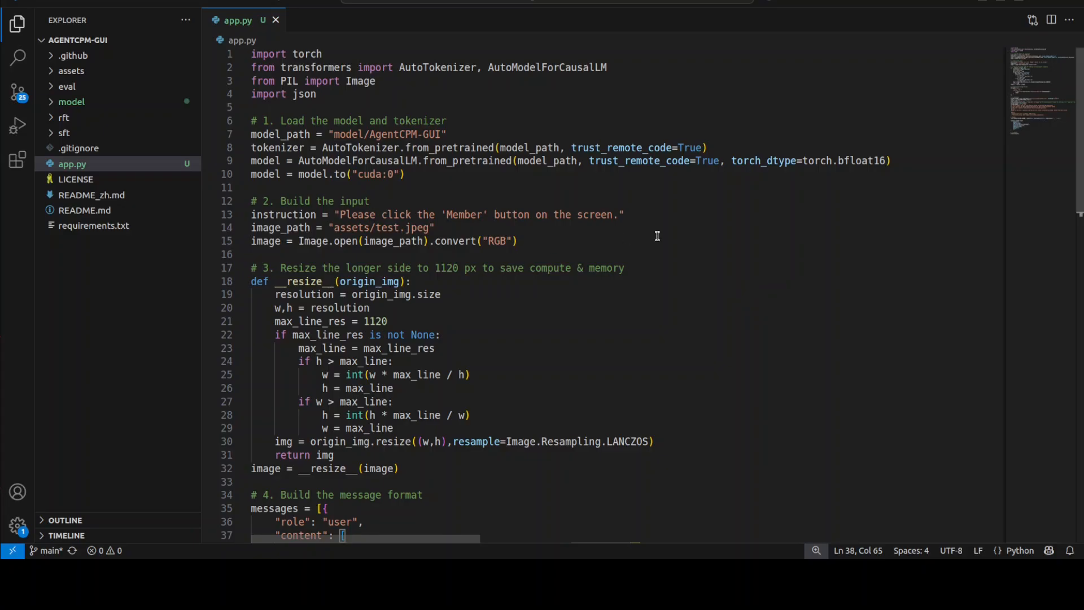
mouse_move(600, 250)
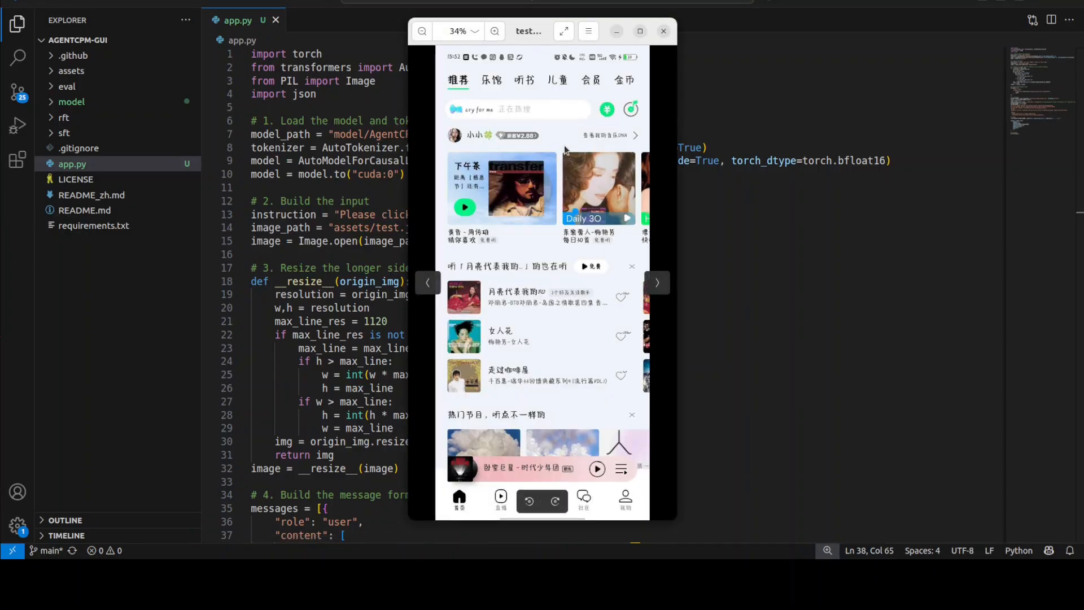
Close the test screenshot preview and scroll down through app.py's system prompt.
click(663, 31)
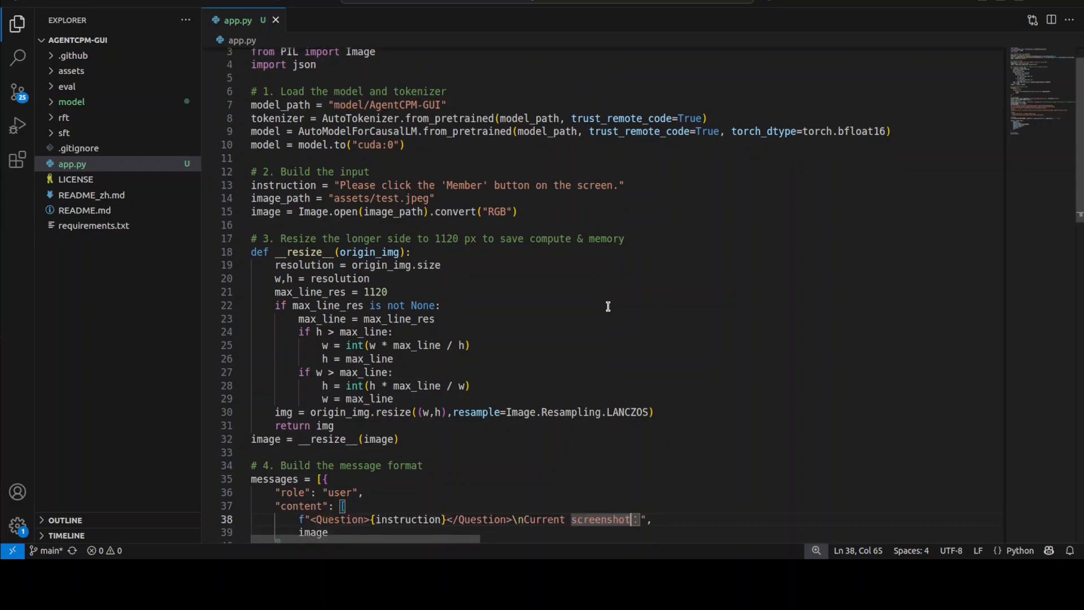
scroll(down, 3)
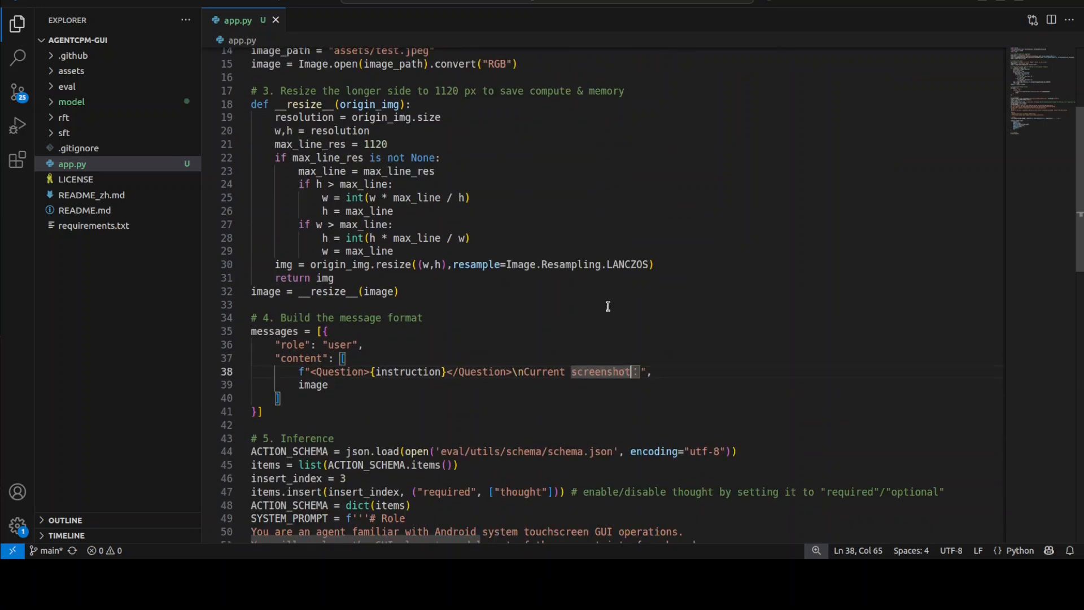
scroll(down, 3)
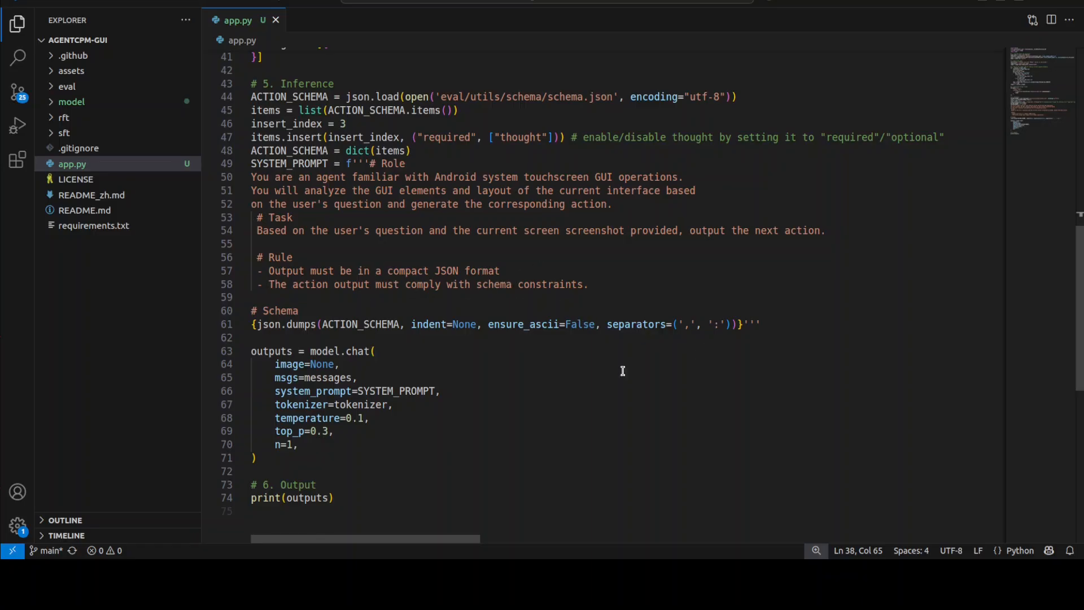
mouse_move(526, 355)
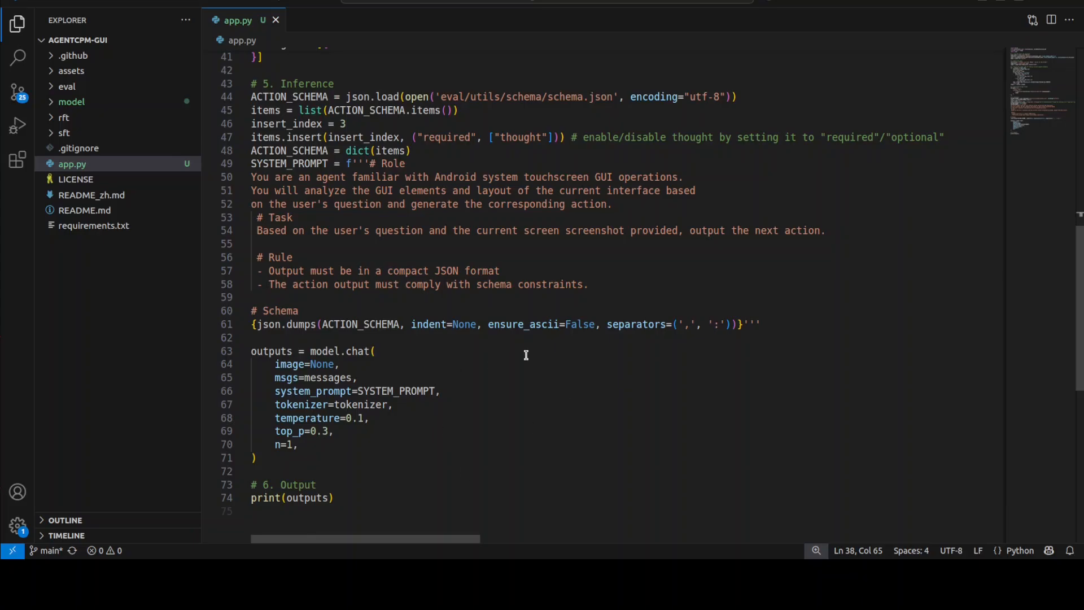
mouse_move(579, 339)
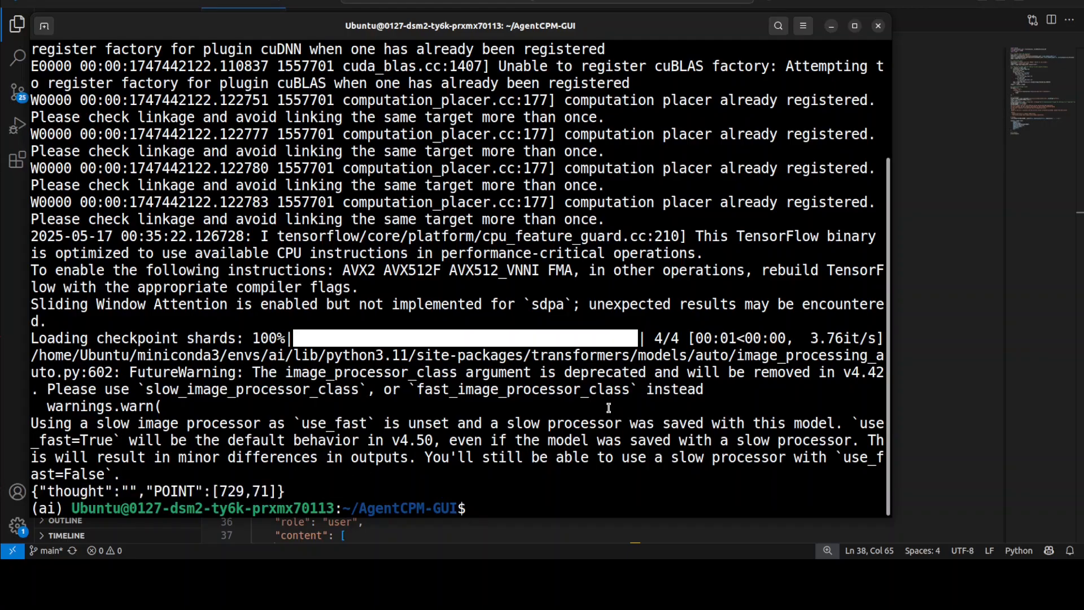
Run python app.py for the JSON click point, then enter python app.py again.
text(python app.py)
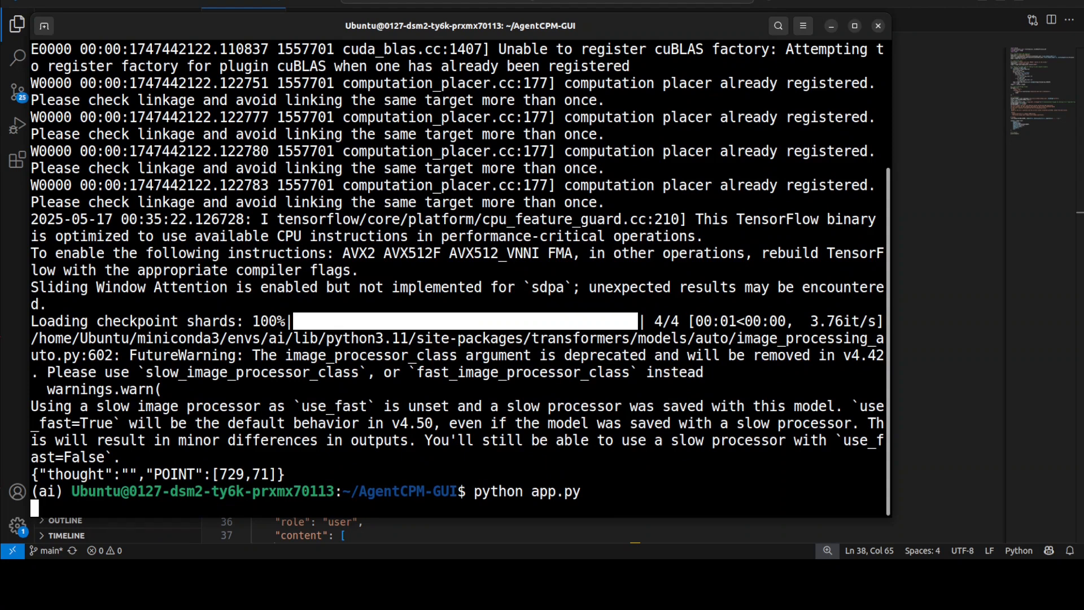
key(Return)
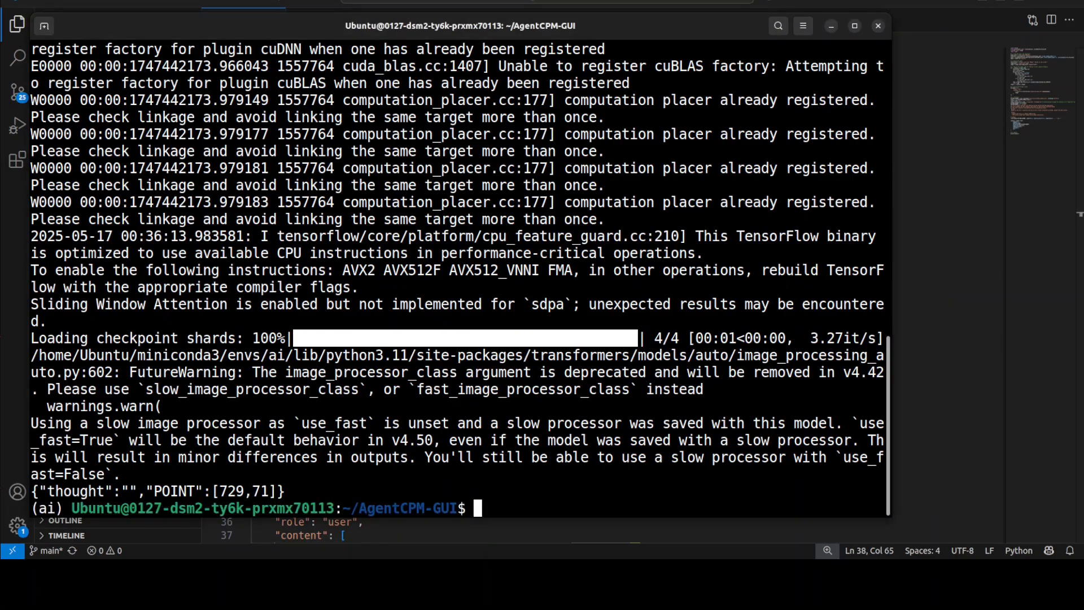
text(python app.py)
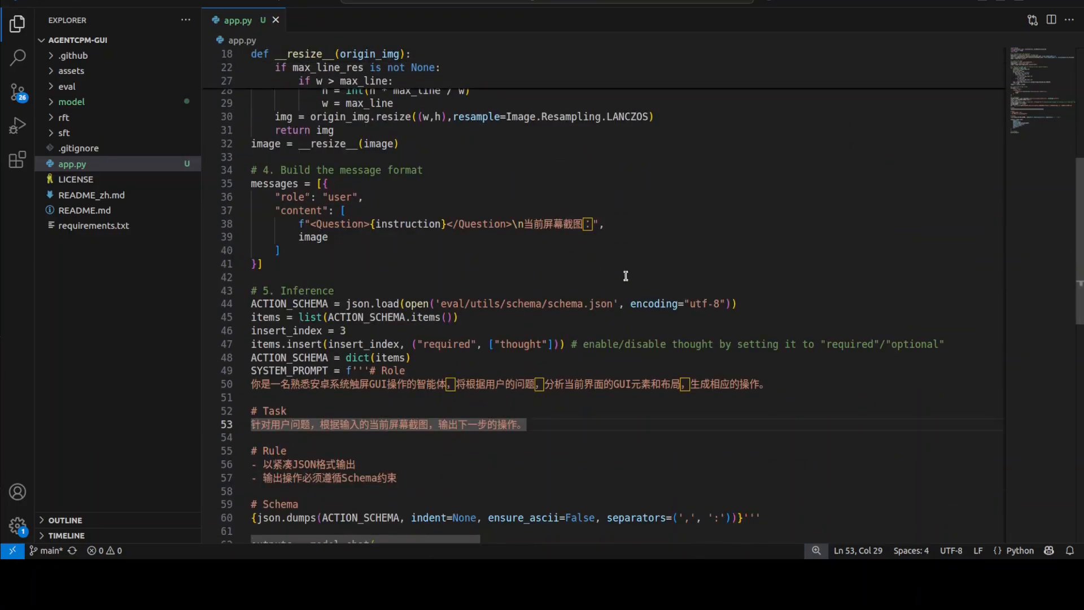
mouse_move(638, 395)
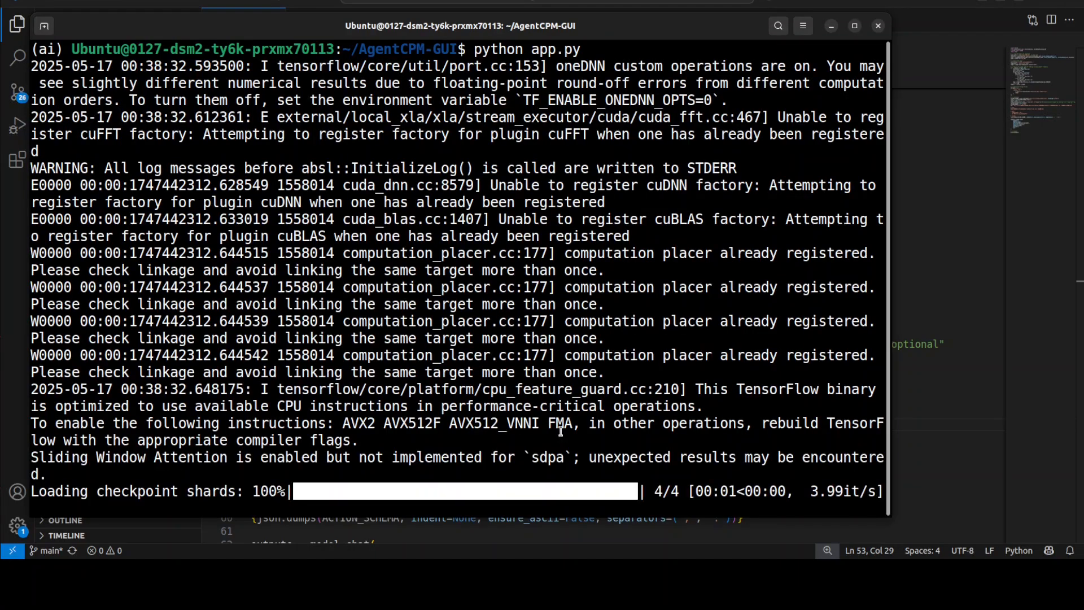
mouse_move(543, 346)
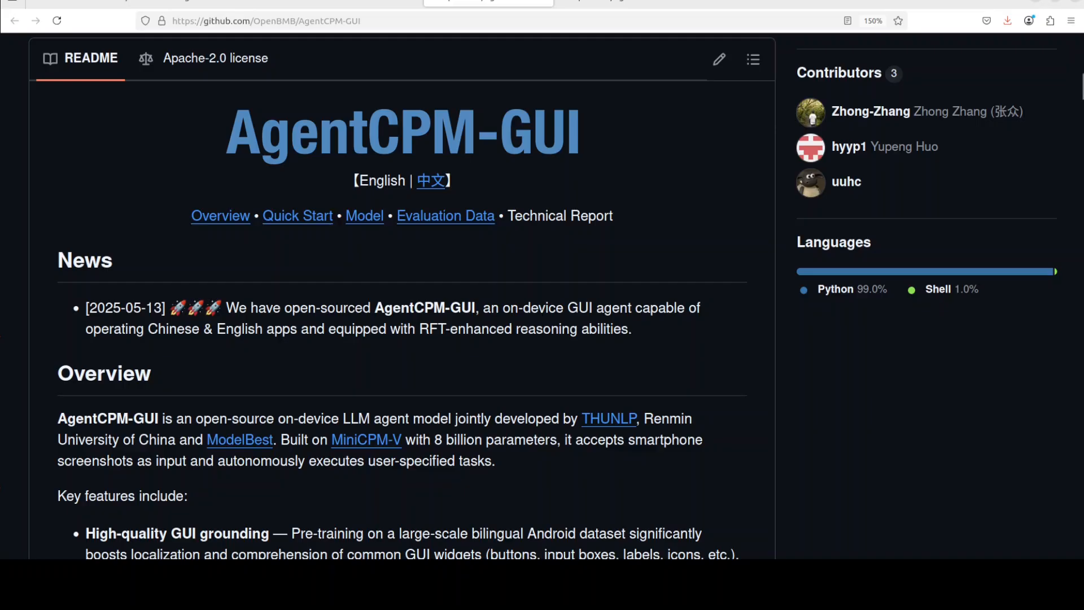
Scroll the AgentCPM-GUI README down toward its News and Overview sections.
scroll(down, 3)
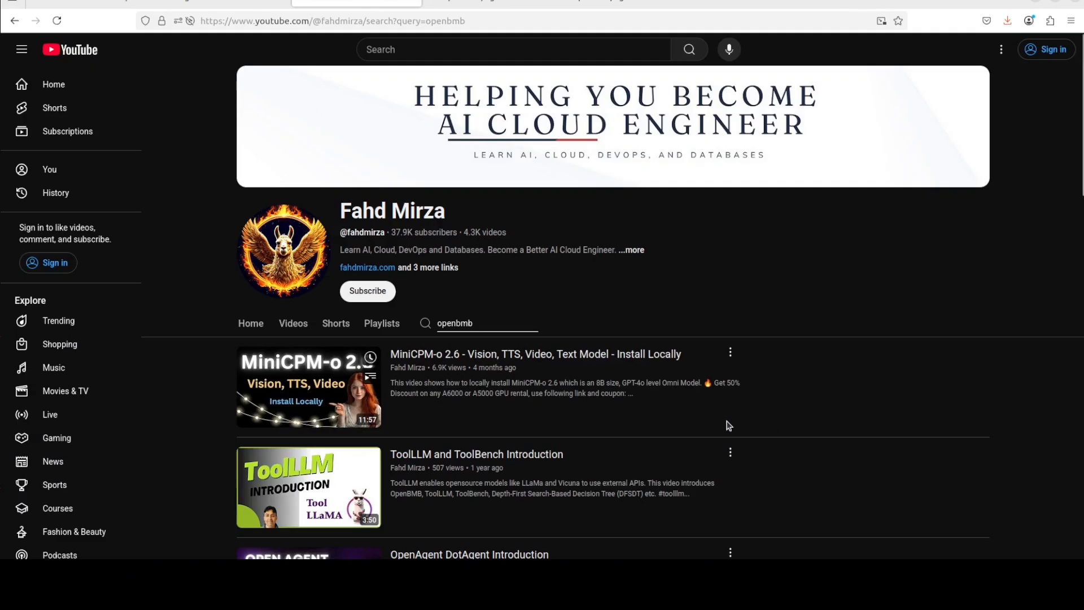
Scroll the openbmb results down to MiniCPM 2B and MiniCPM-V 2.6 install videos.
scroll(down, 3)
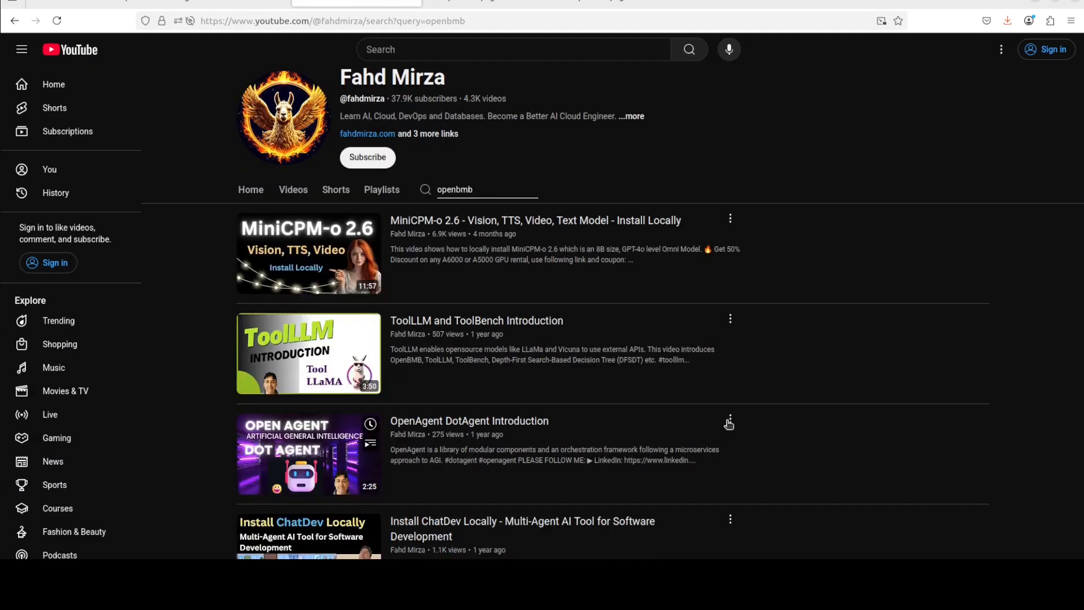
mouse_move(855, 455)
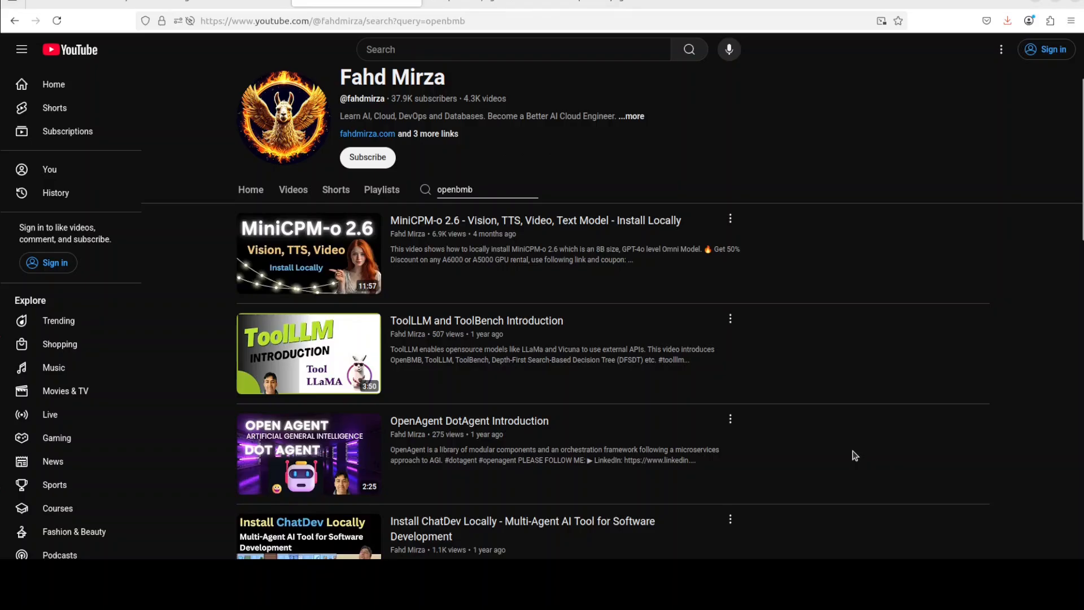
scroll(down, 3)
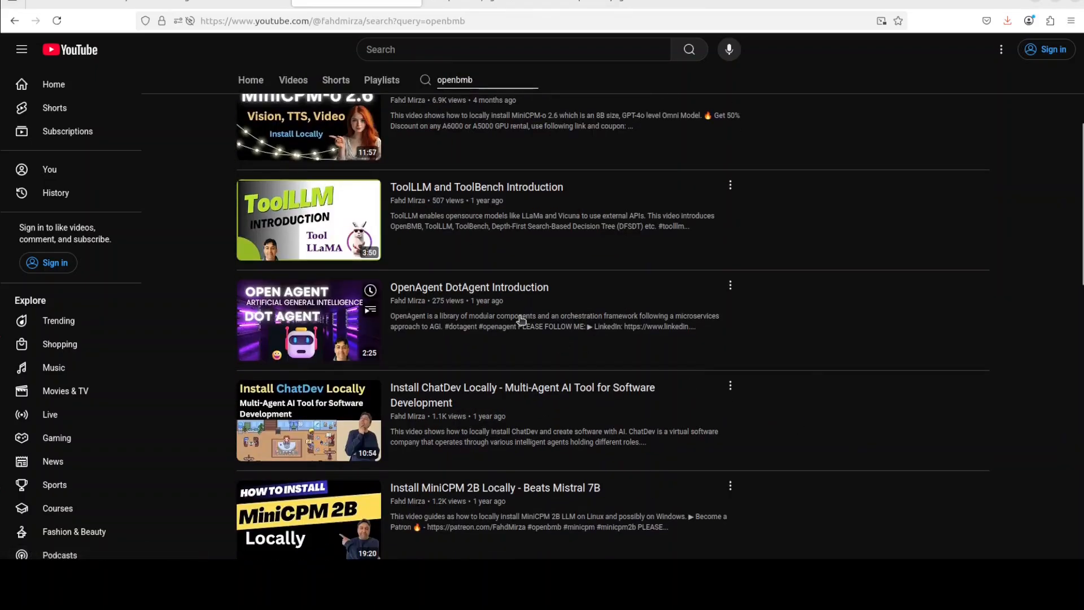
scroll(down, 3)
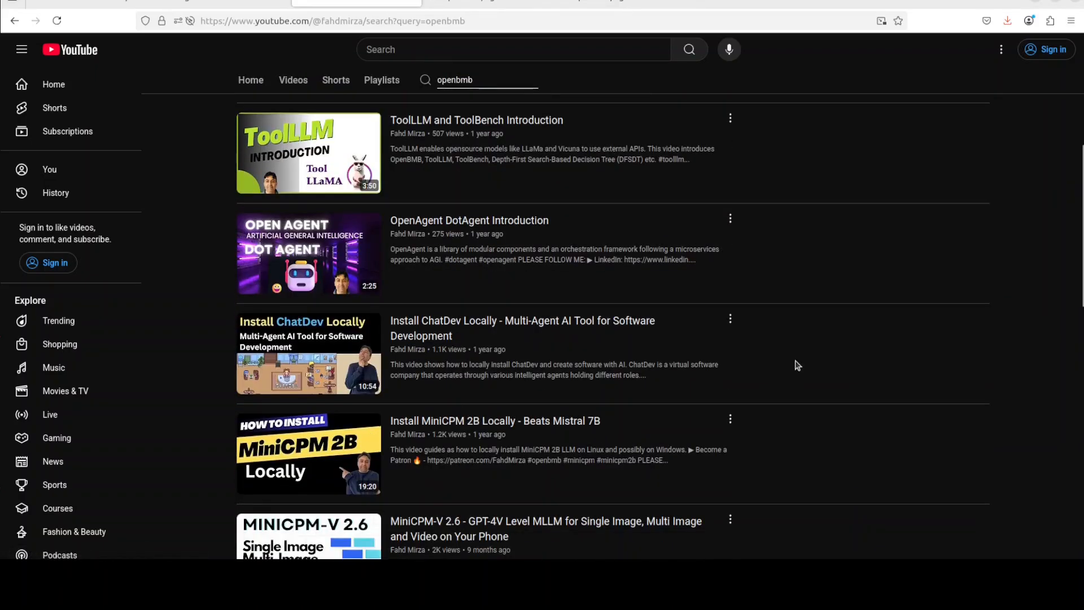
mouse_move(868, 389)
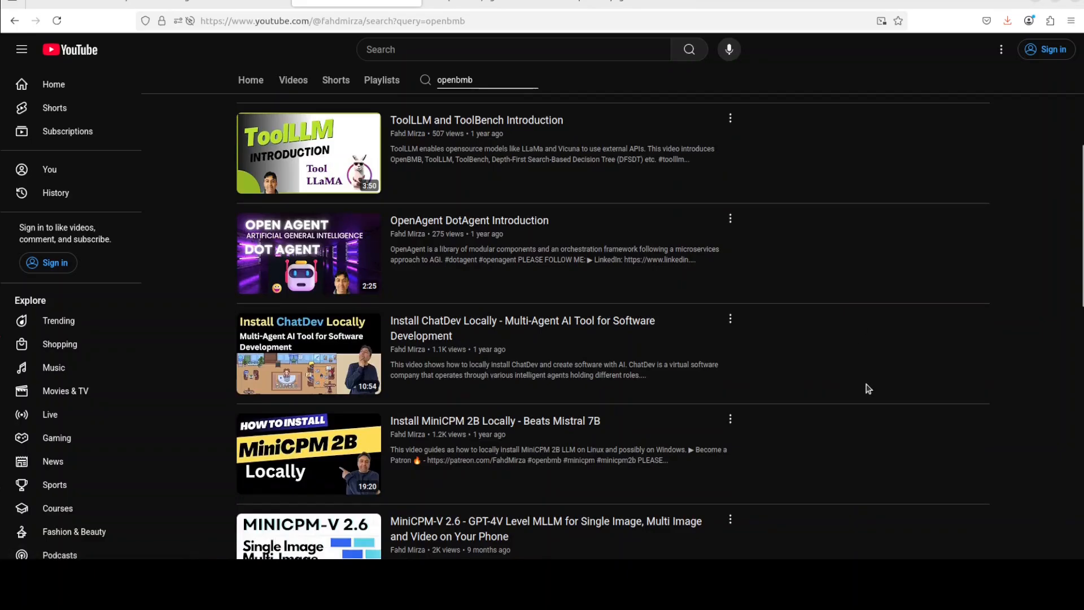